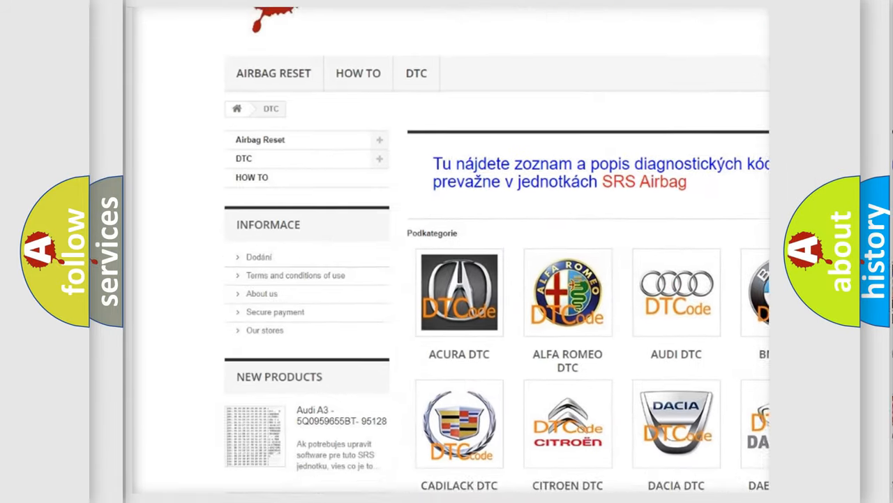
{"action": "scroll", "scroll_direction": "down", "scroll_amount": 3}
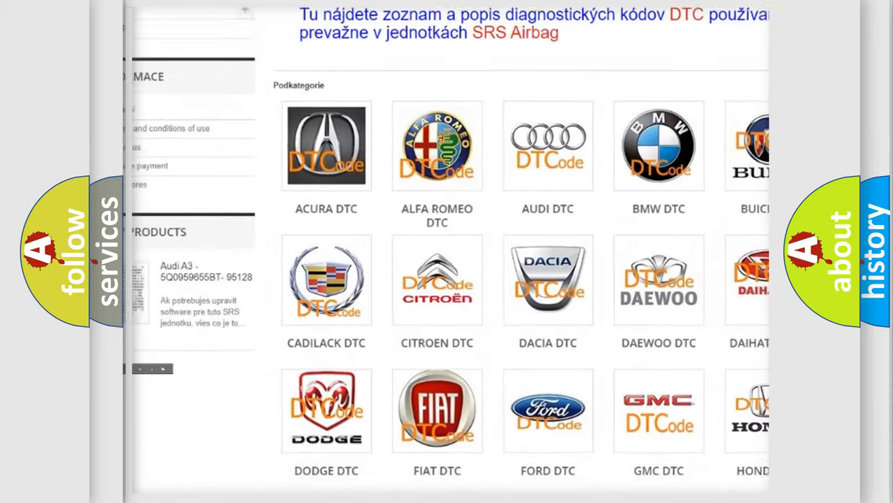
{"action": "scroll", "scroll_direction": "down", "scroll_amount": 3}
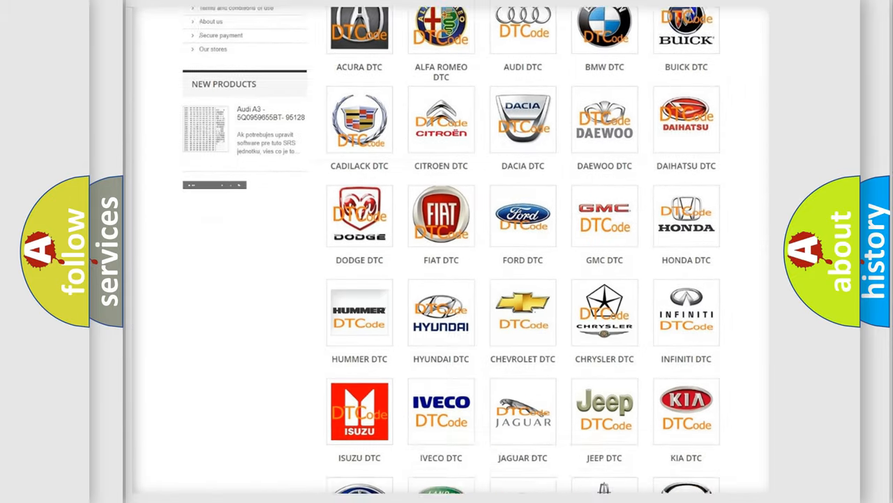
{"action": "scroll", "scroll_direction": "down", "scroll_amount": 3}
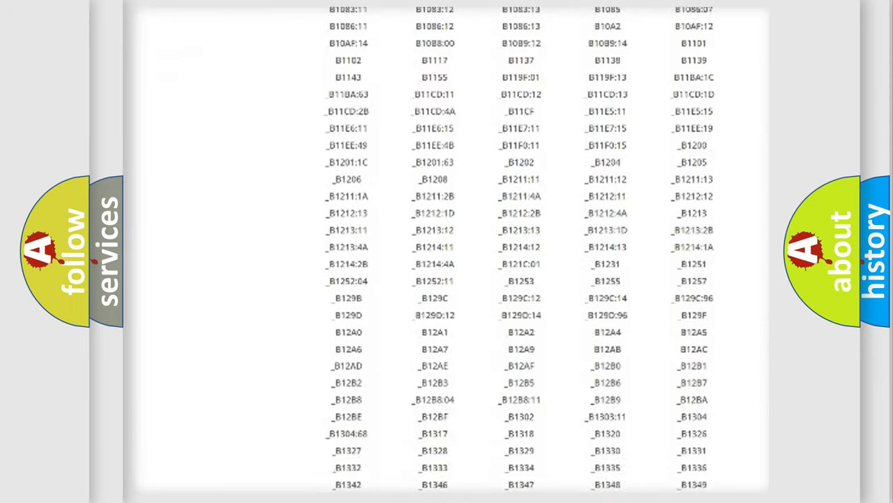
{"action": "scroll", "scroll_direction": "down", "scroll_amount": 3}
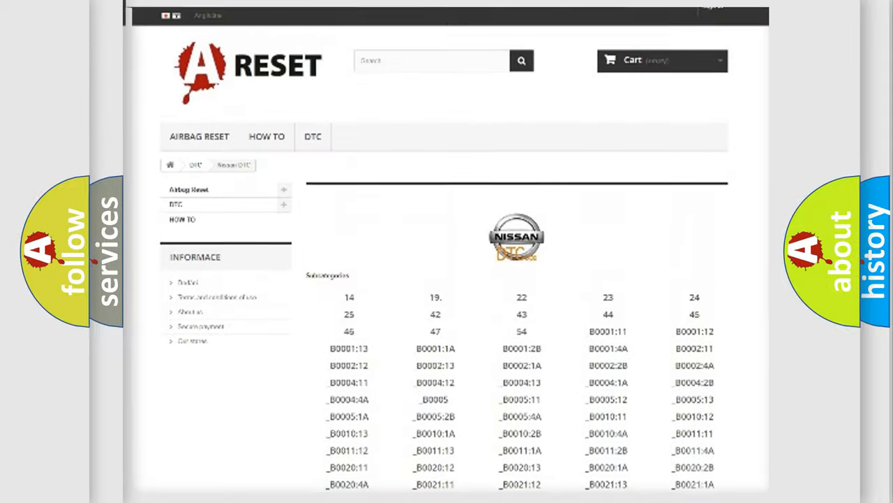
{"action": "scroll", "scroll_direction": "up", "scroll_amount": 3}
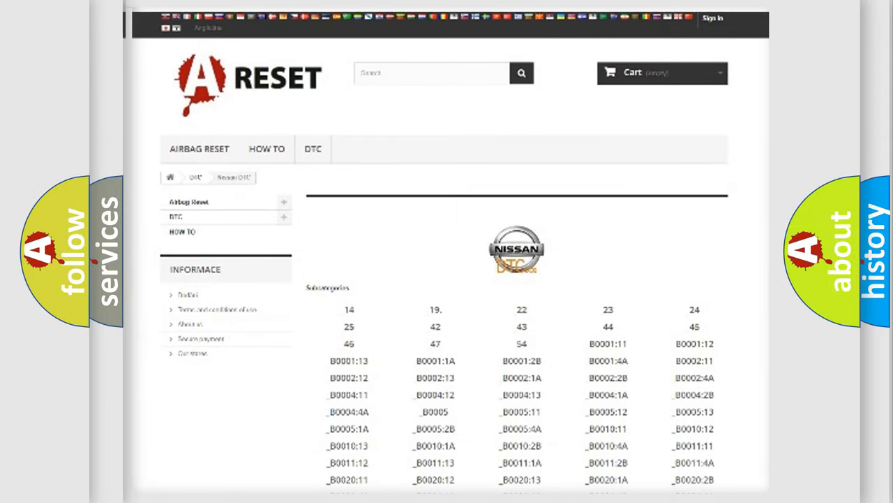